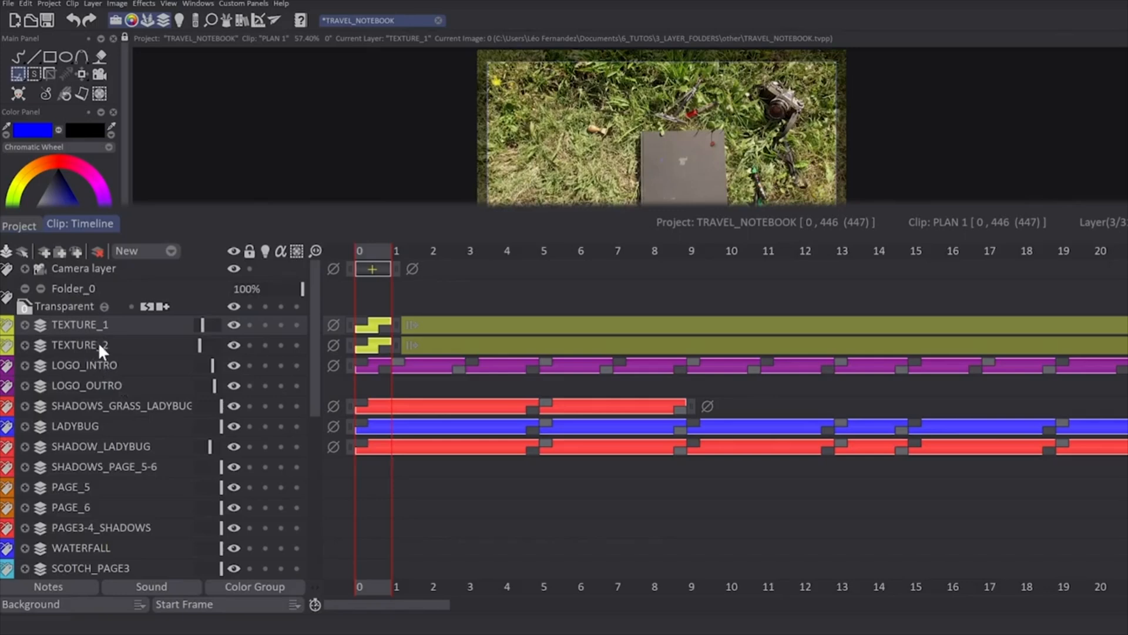
Put the selected TEXTURE_1 and TEXTURE_2 layers into a new 'Selected layers' folder.
right_click(79, 344)
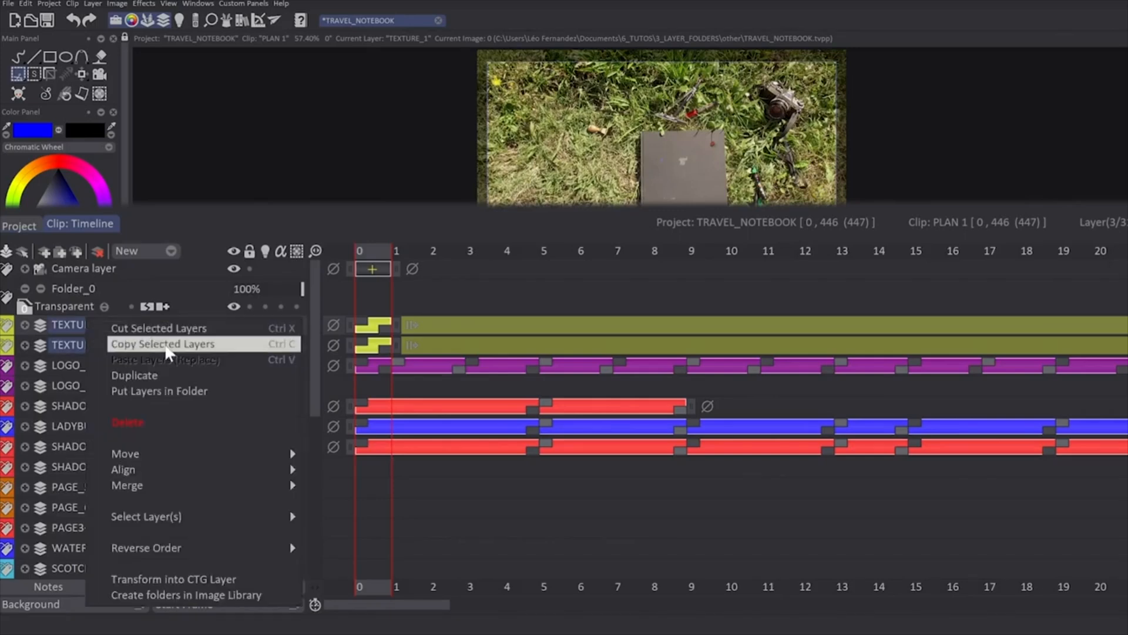
click(159, 390)
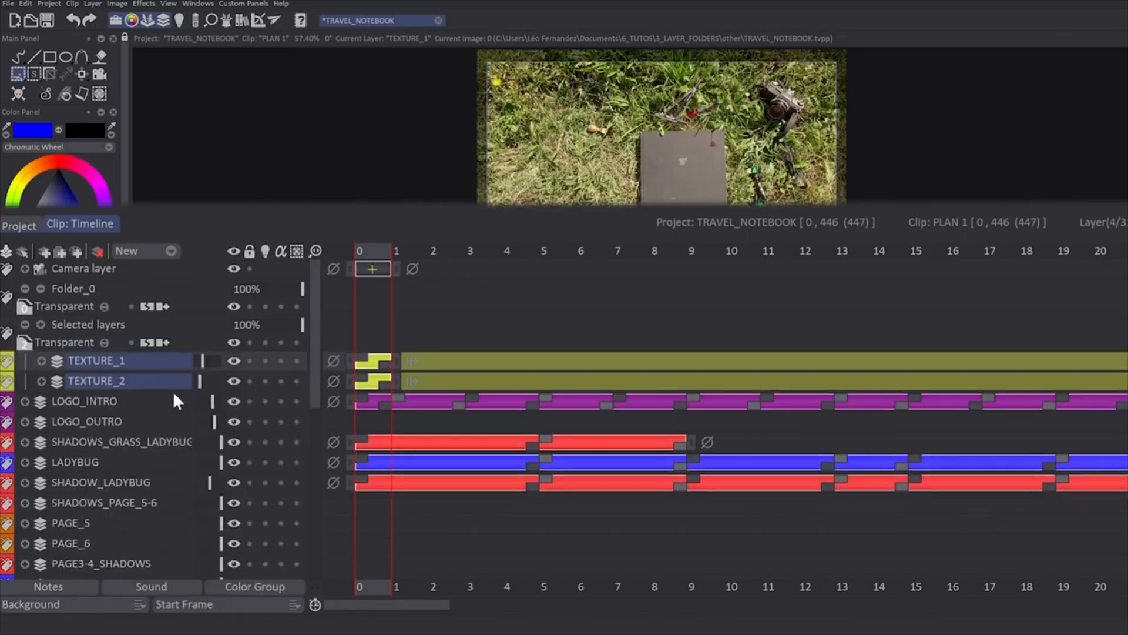